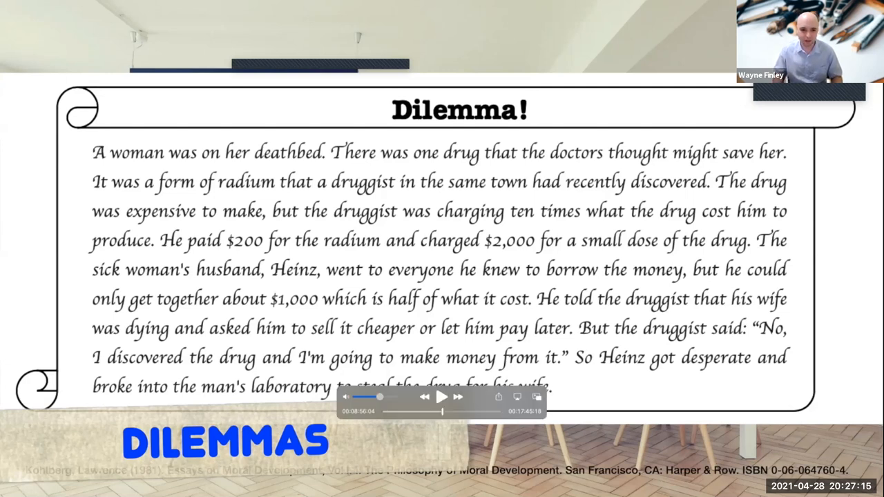
Play the webinar through to the 'Create a ____' slide with the We Can Do It! poster
{"action": "left_click", "coordinate": [441, 397]}
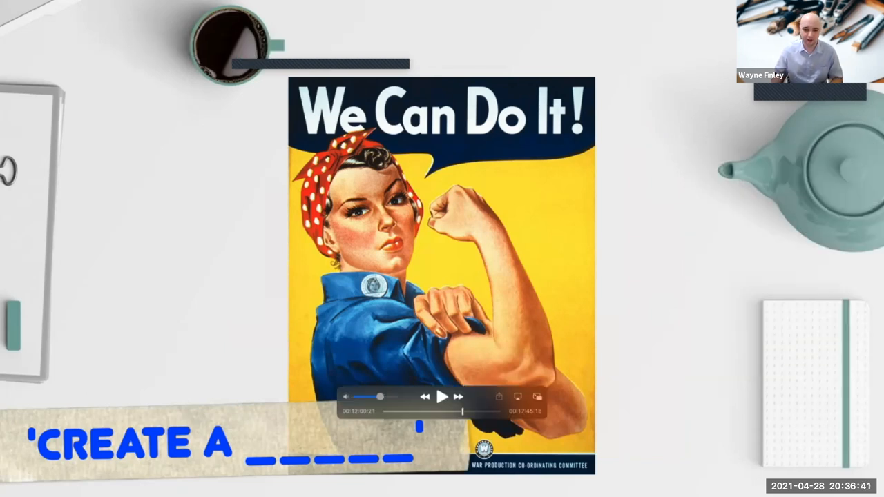
{"action": "left_click", "coordinate": [442, 395]}
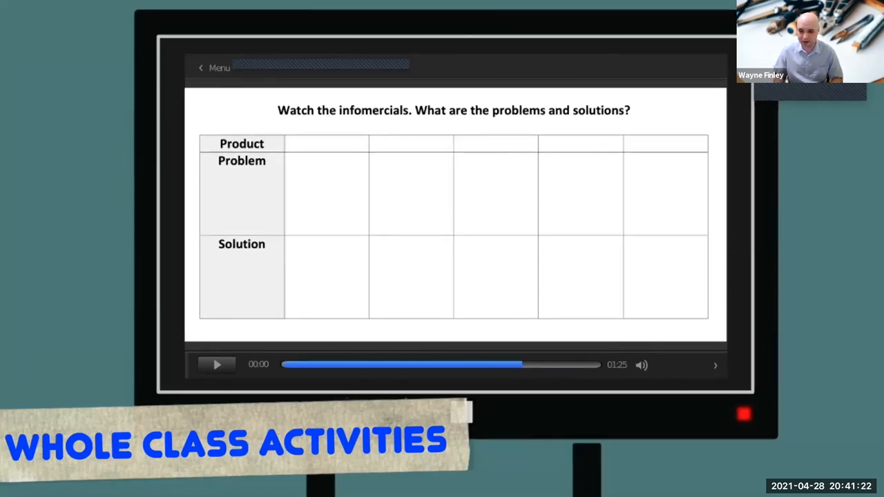
Let the webinar reach the infomercial Product/Problem/Solution whole class activity slide
{"action": "left_click", "coordinate": [216, 365]}
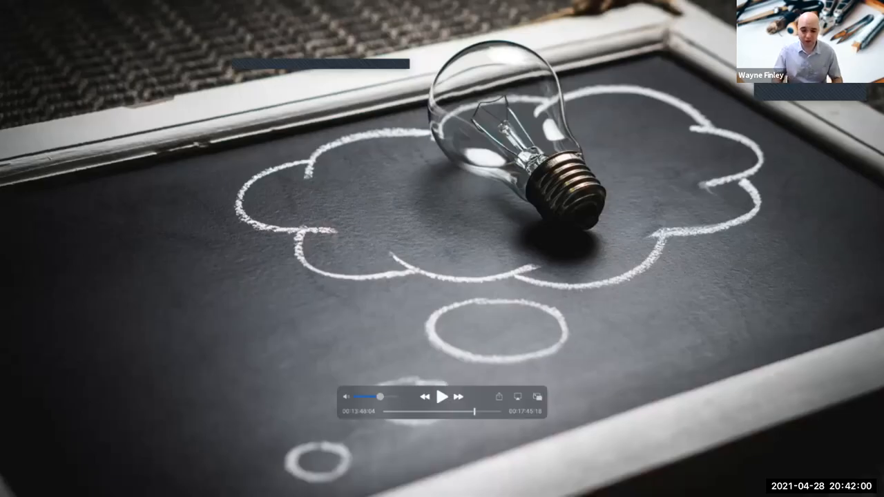
Resume playback to the 'Design new inventions to solve three problems' worksheet slide
{"action": "left_click", "coordinate": [440, 396]}
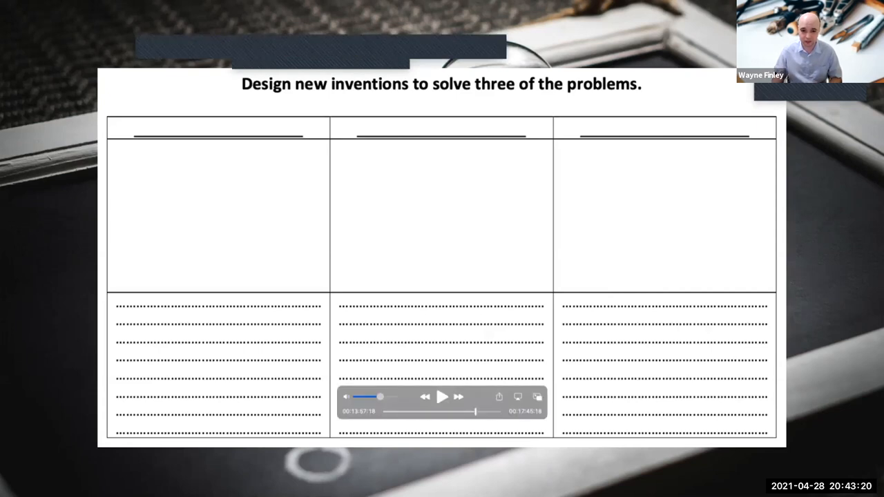
Resume the webinar past the inventions worksheet to the pen-writing slide
{"action": "left_click", "coordinate": [441, 396]}
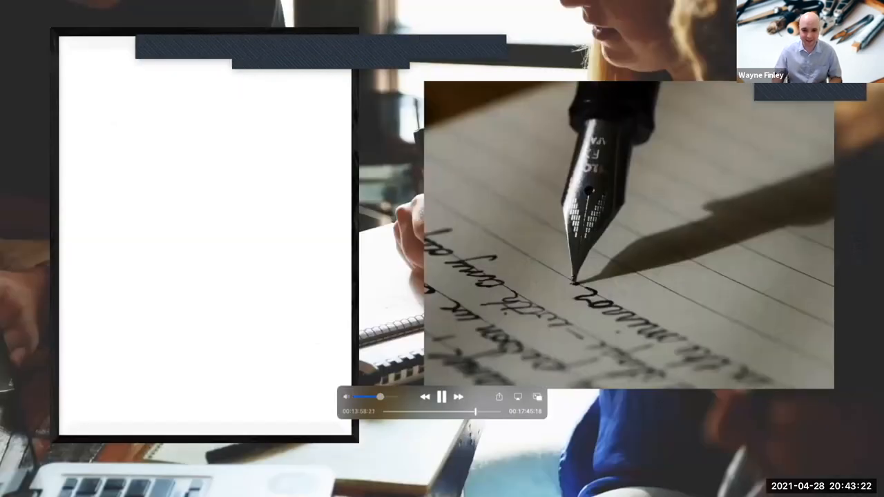
{"action": "left_click", "coordinate": [441, 397]}
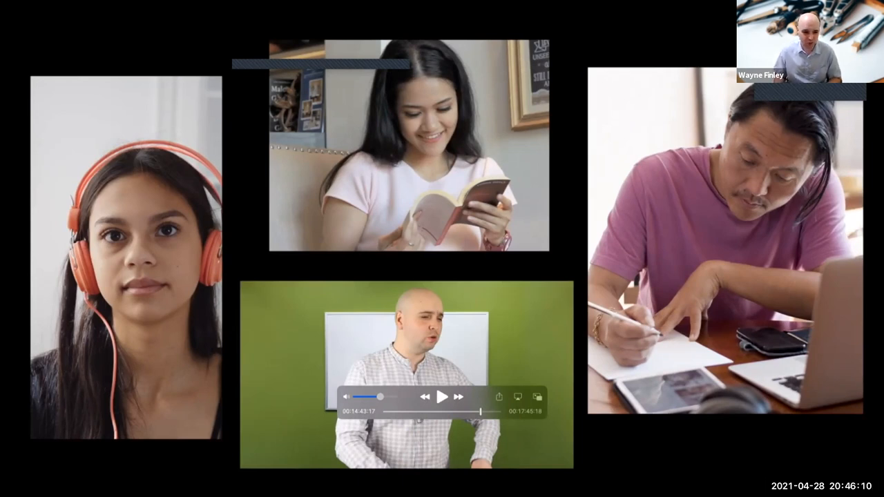
{"action": "left_click", "coordinate": [441, 396]}
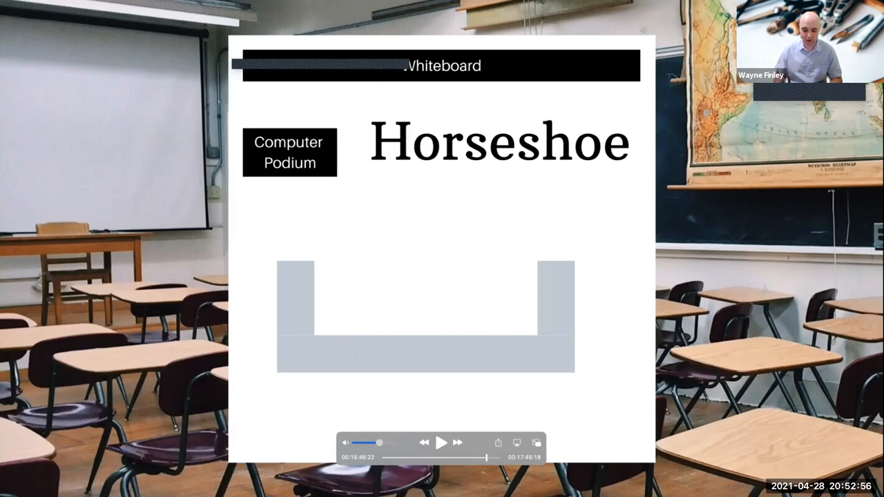
Play on to the horseshoe seating layout slide with whiteboard and computer podium
{"action": "left_click", "coordinate": [442, 442]}
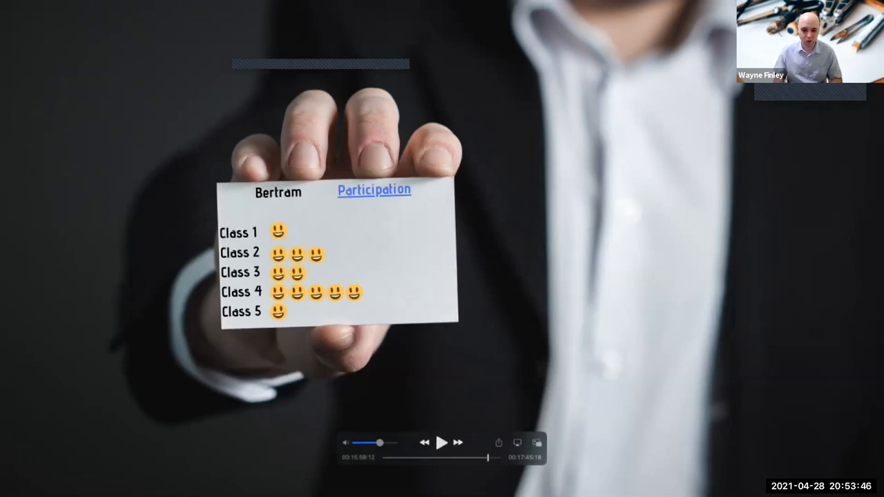
{"action": "left_click", "coordinate": [442, 443]}
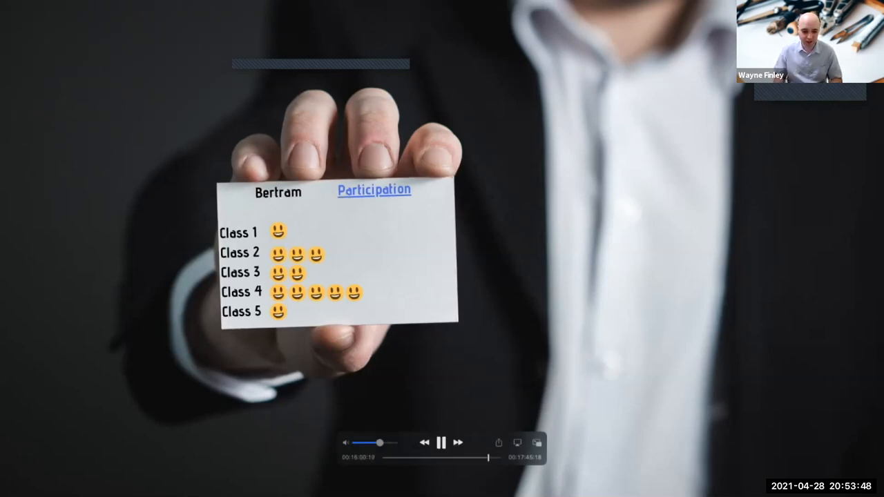